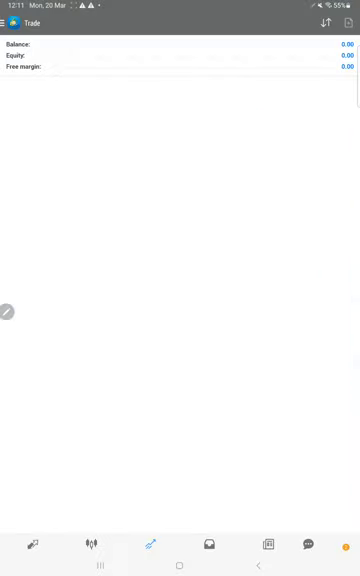
Show the account's trading history for all symbols with total profit, deposits and GOLD# trades.
{"action": "left_click", "coordinate": [209, 544]}
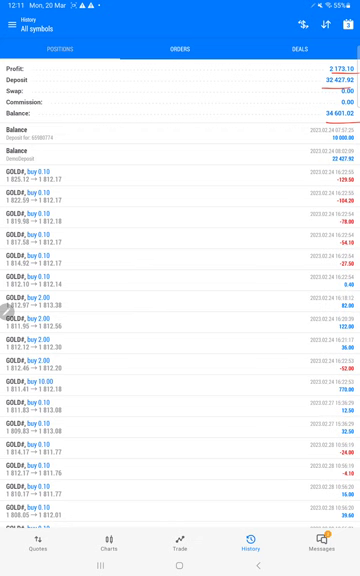
Scroll the Strategy 27.2 Part 4 report to its balance graph and 454-trade statistics.
{"action": "scroll", "scroll_direction": "down", "scroll_amount": 3}
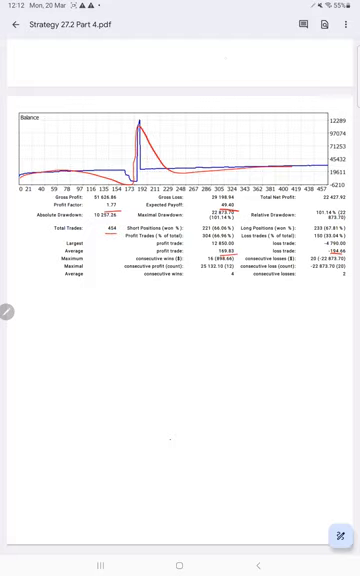
Return to the history list showing the mid-March GOLD# sell trades with profits and losses.
{"action": "left_click", "coordinate": [180, 564]}
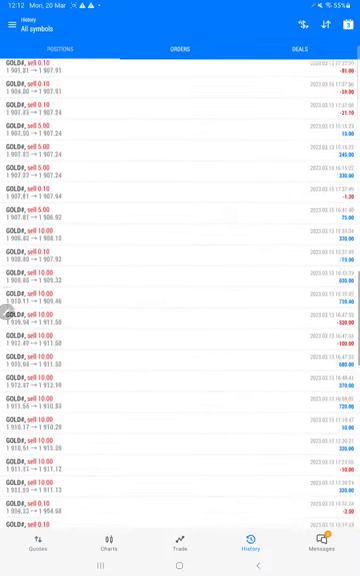
Scroll the statement to its account summary with deposits, closed-trade profit and 32,427.92 balance.
{"action": "scroll", "scroll_direction": "up", "scroll_amount": 3}
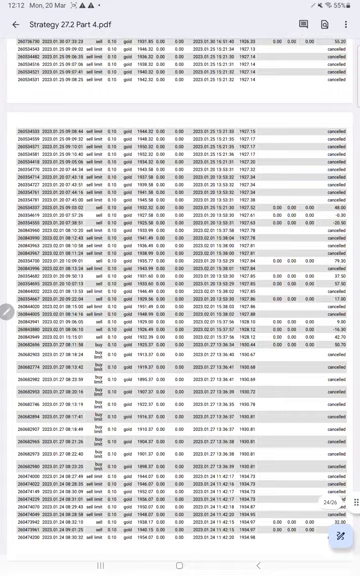
{"action": "scroll", "scroll_direction": "down", "scroll_amount": 3}
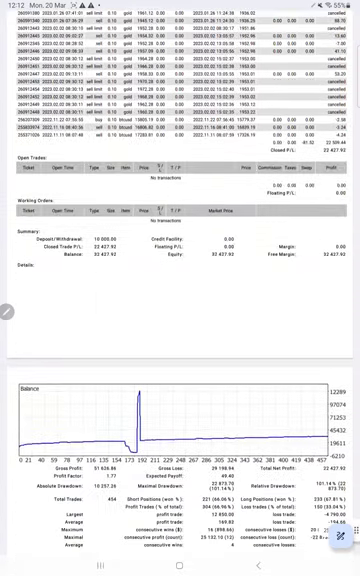